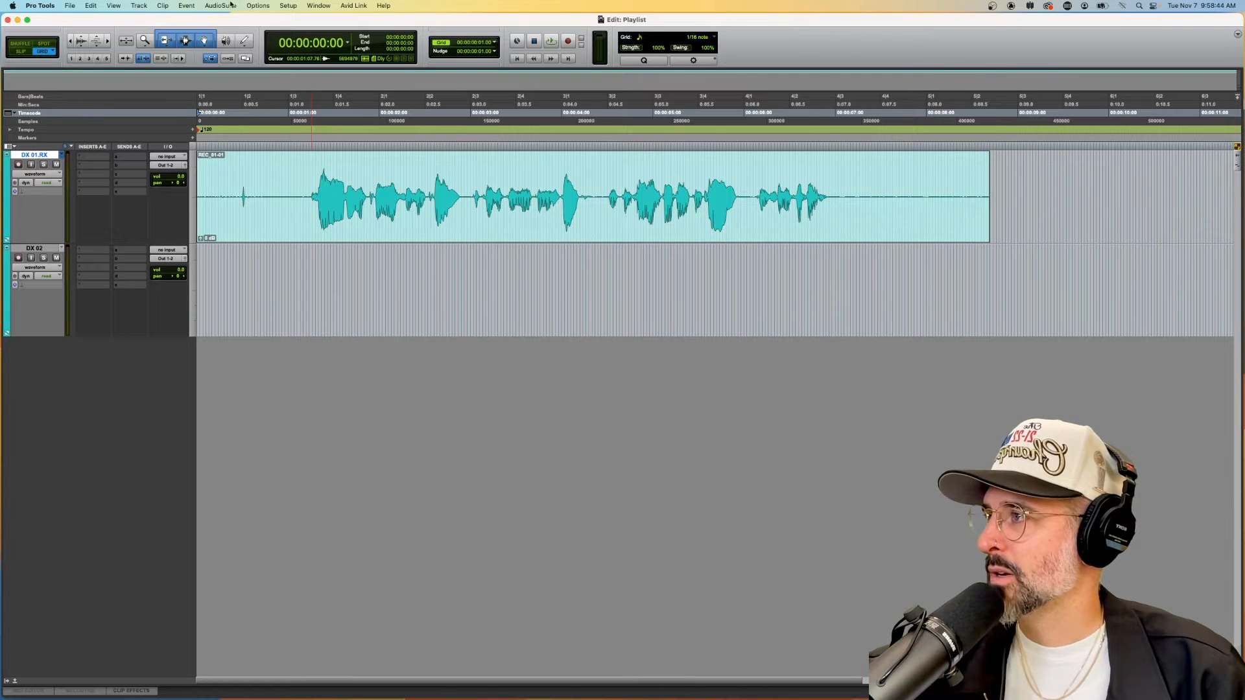
- Open the AudioSuite menu to browse processors down to iZotope RX 10 Mouth De-click
click(220, 5)
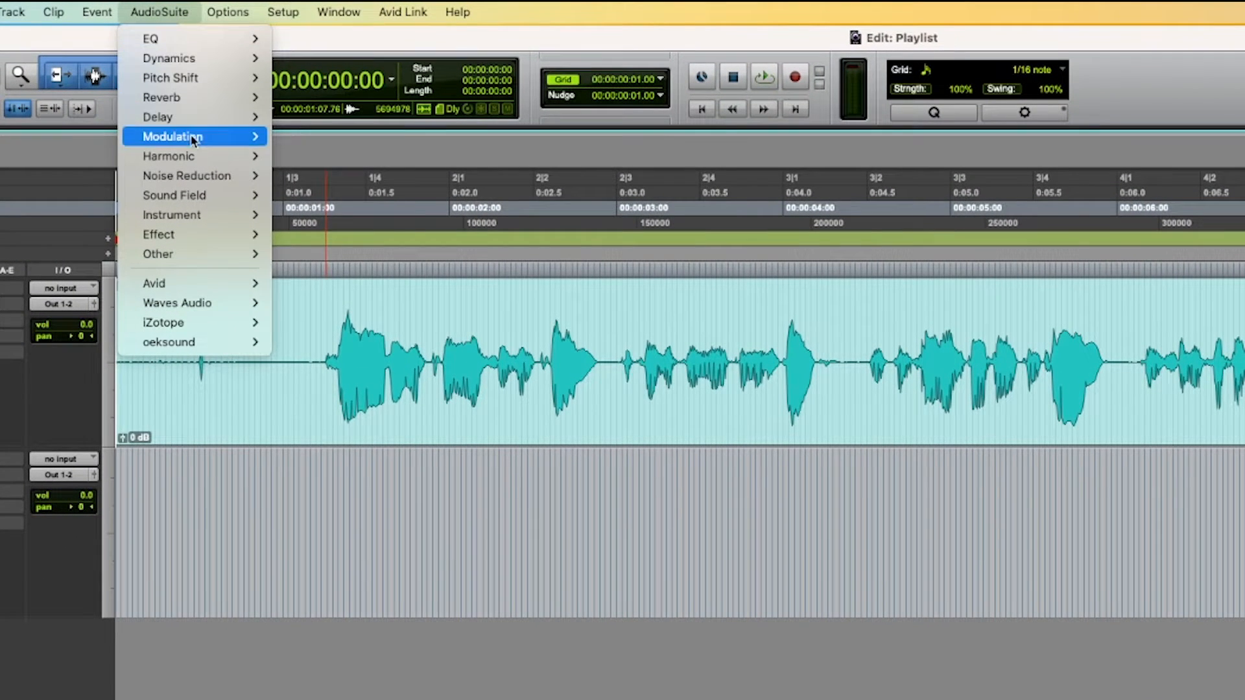
mouse_move(187, 175)
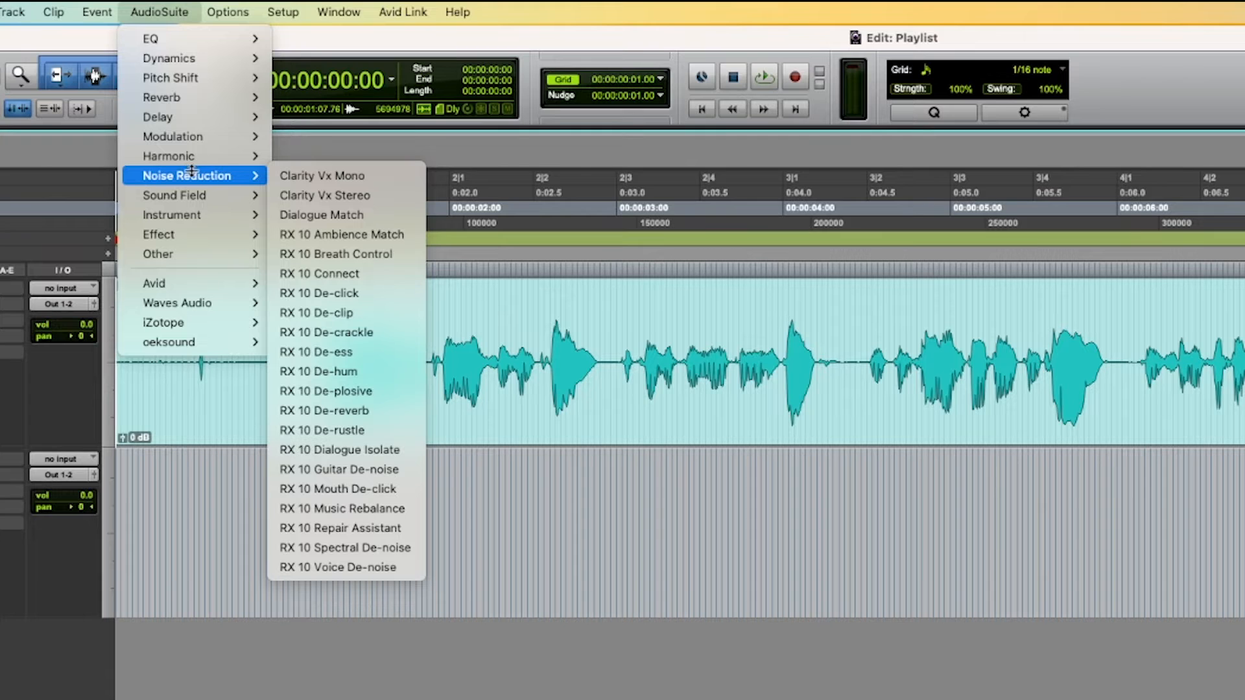
mouse_move(187, 254)
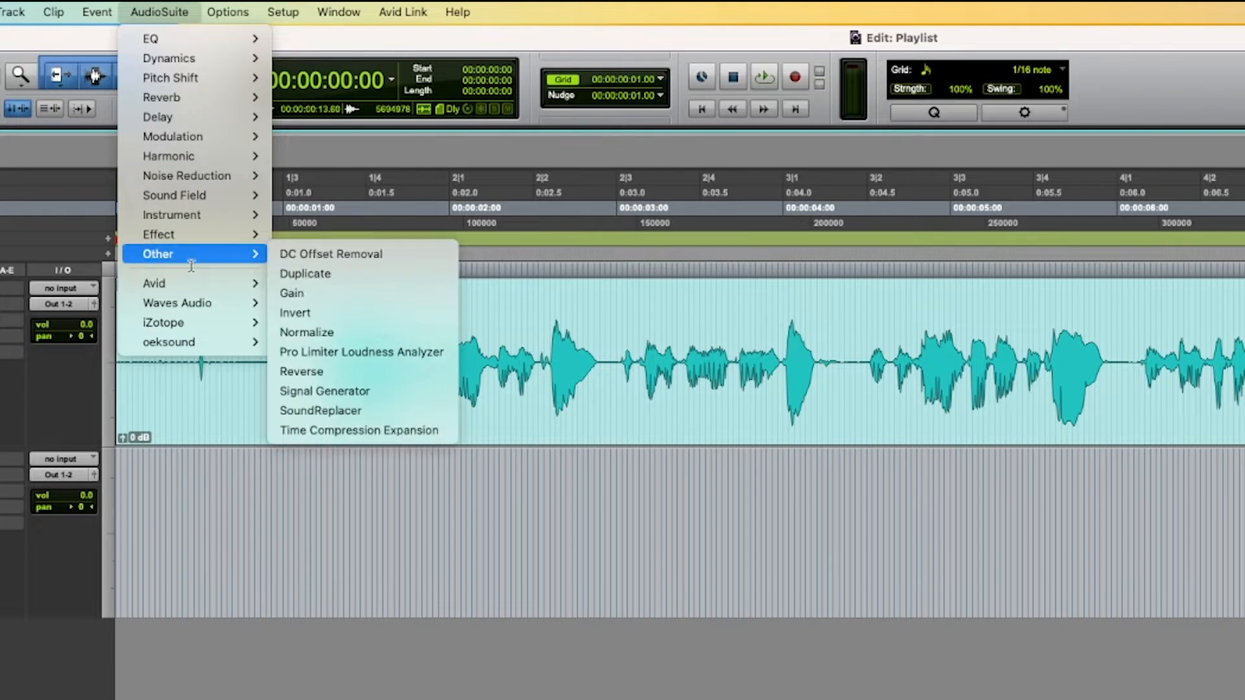
mouse_move(162, 323)
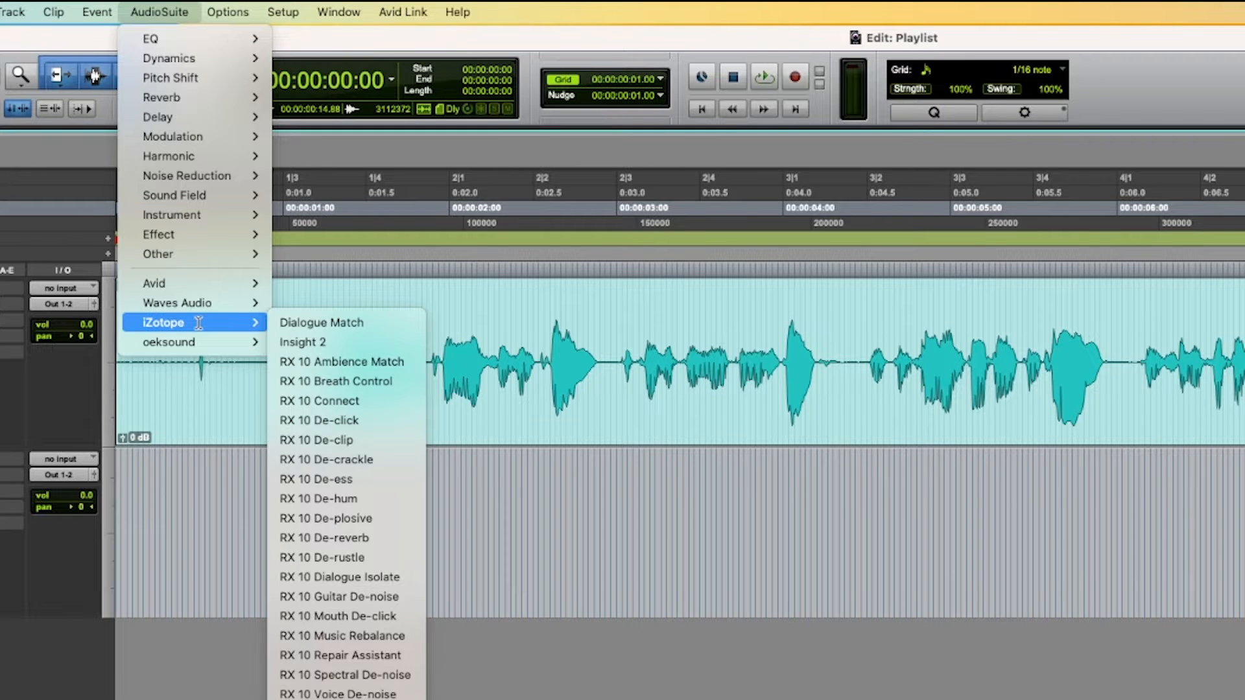
mouse_move(320, 322)
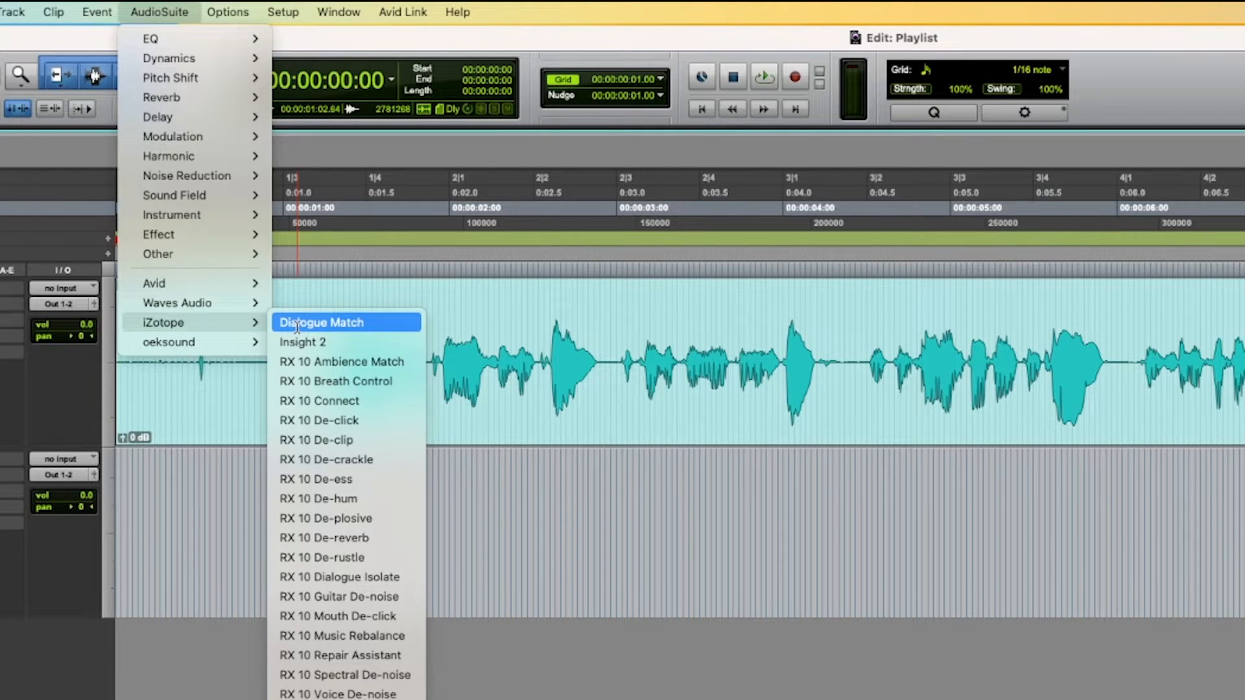
mouse_move(345, 381)
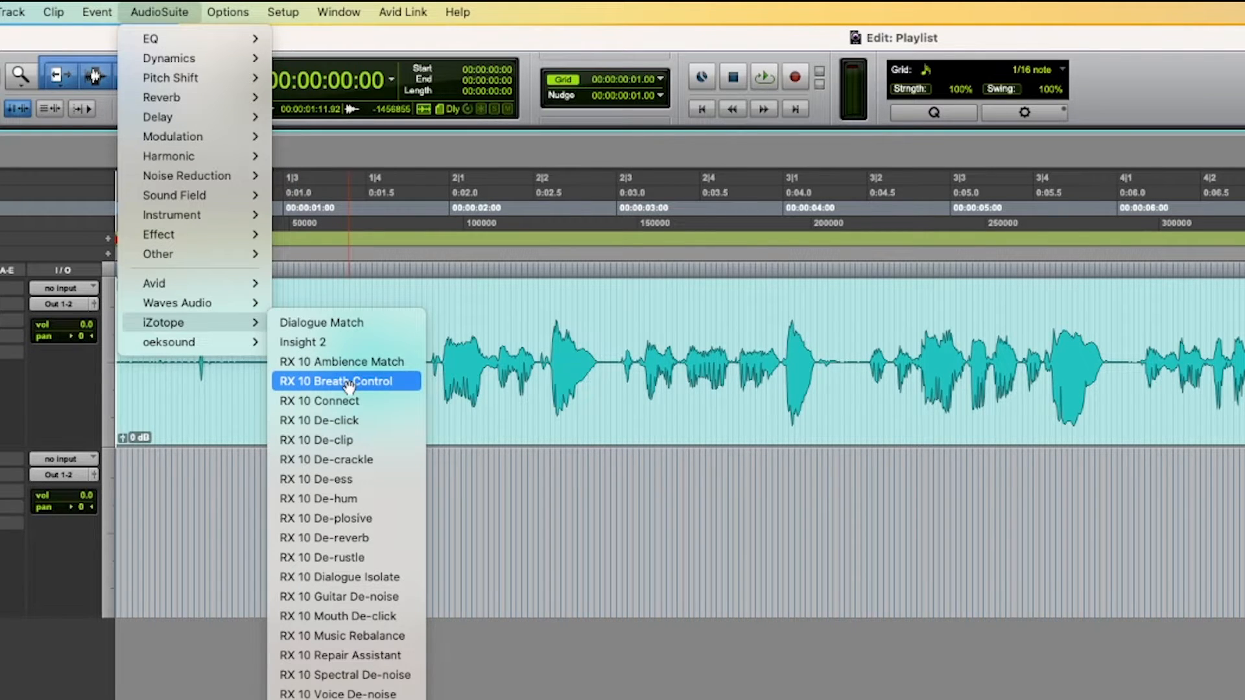
mouse_move(351, 401)
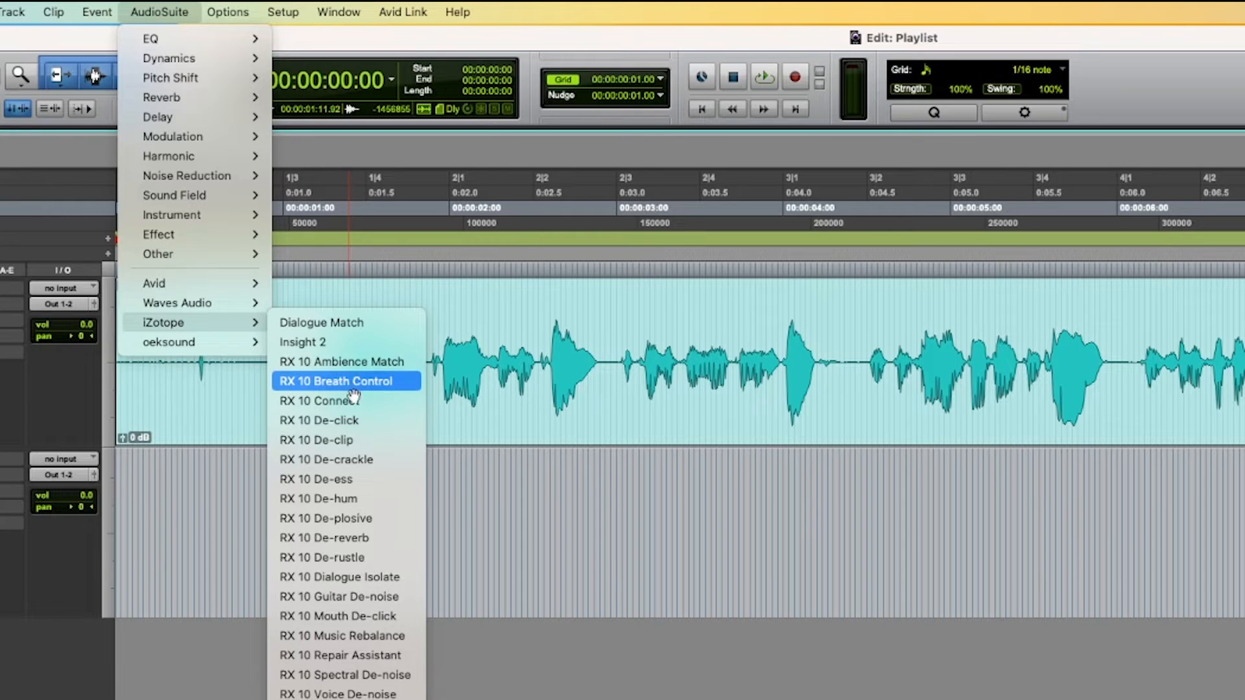
mouse_move(370, 460)
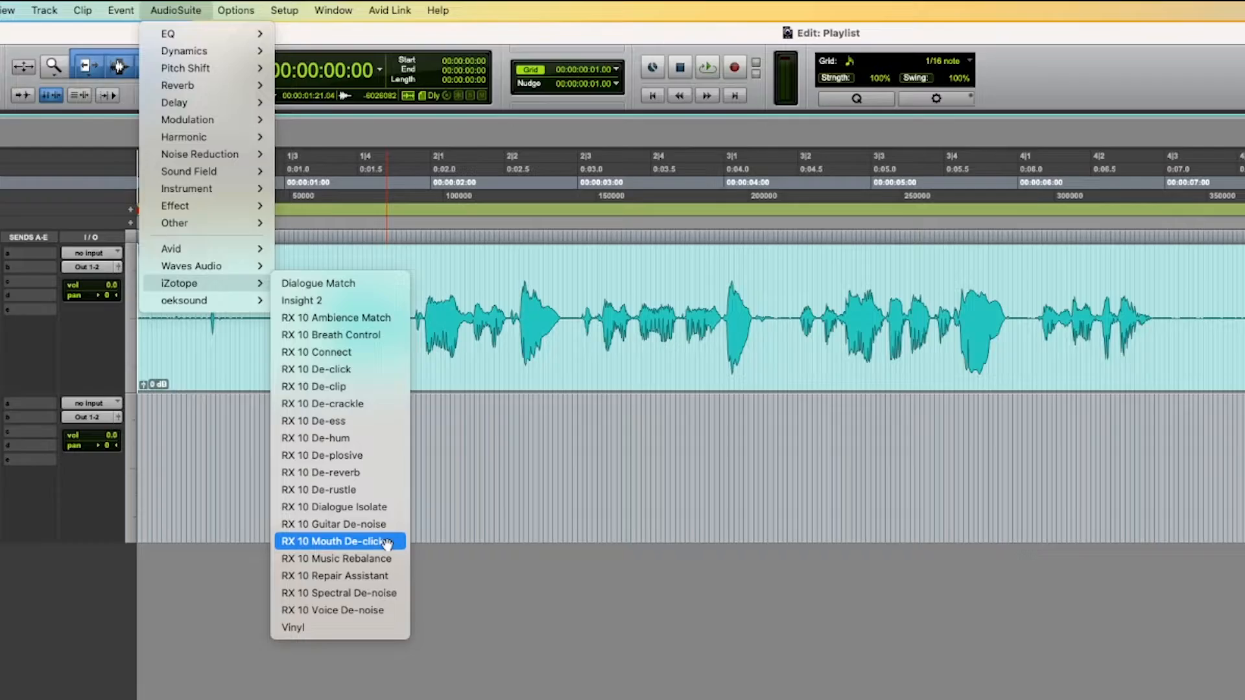
- Open RX 10 Mouth De-click and render it on the clip's opening, repairing 3 clicks
click(338, 541)
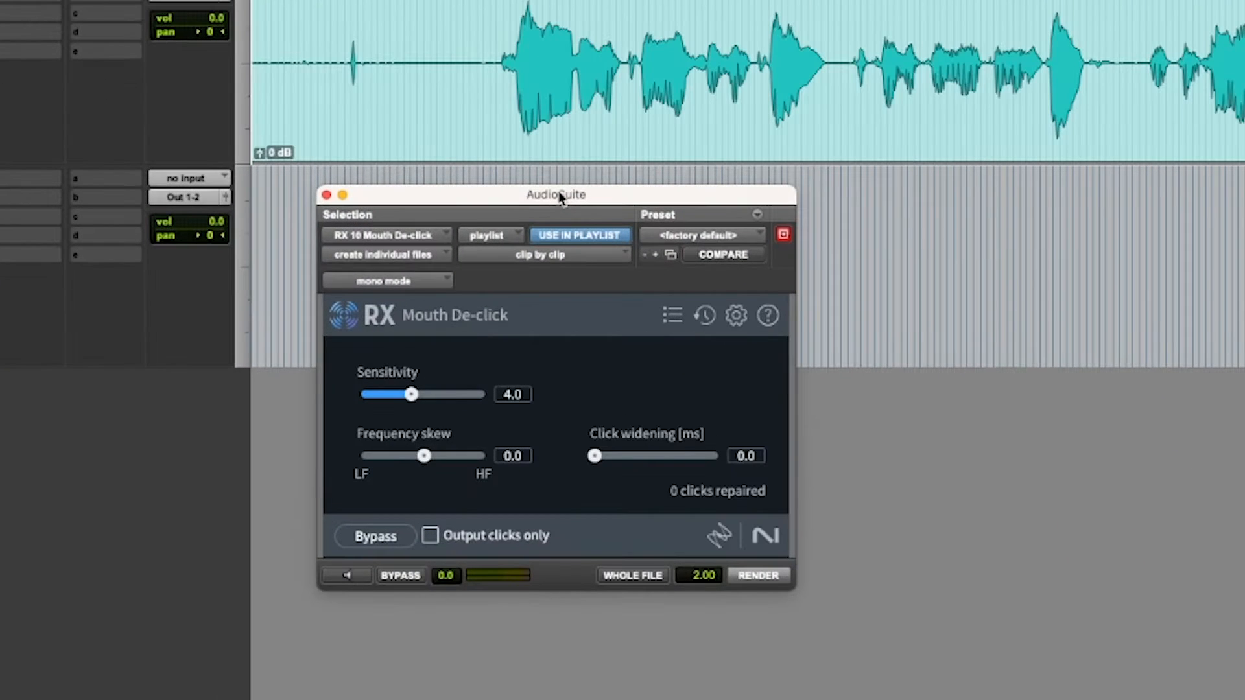
mouse_move(441, 129)
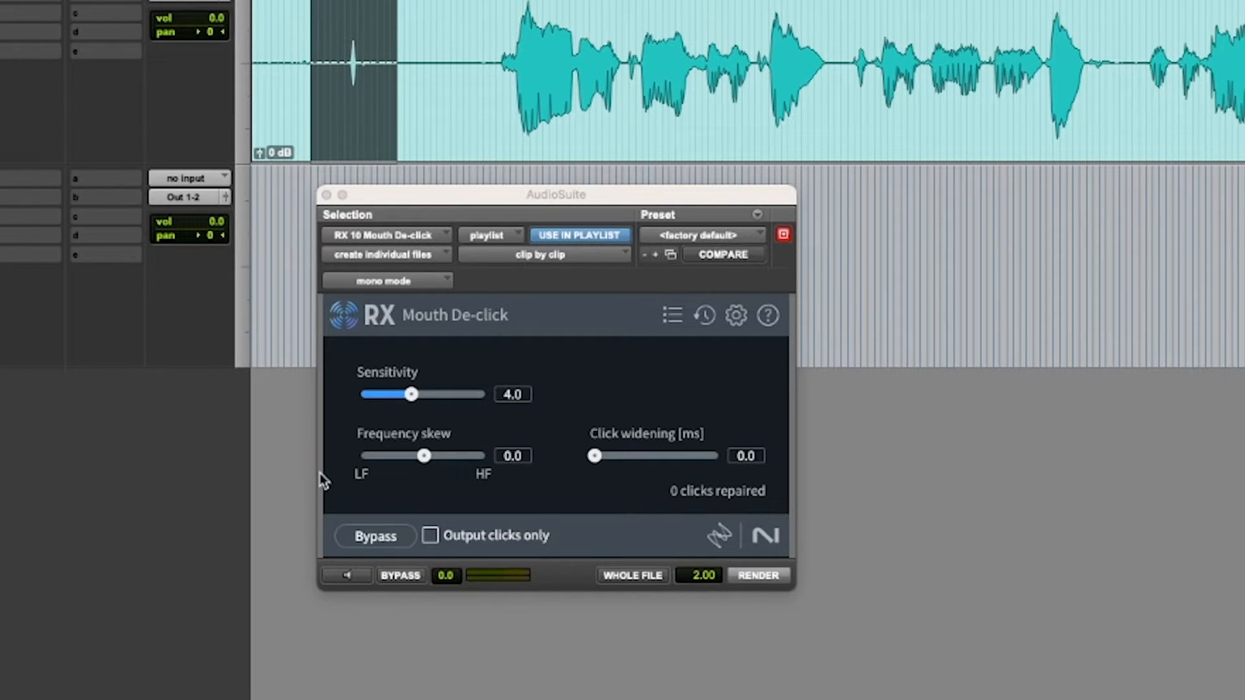
mouse_move(574, 648)
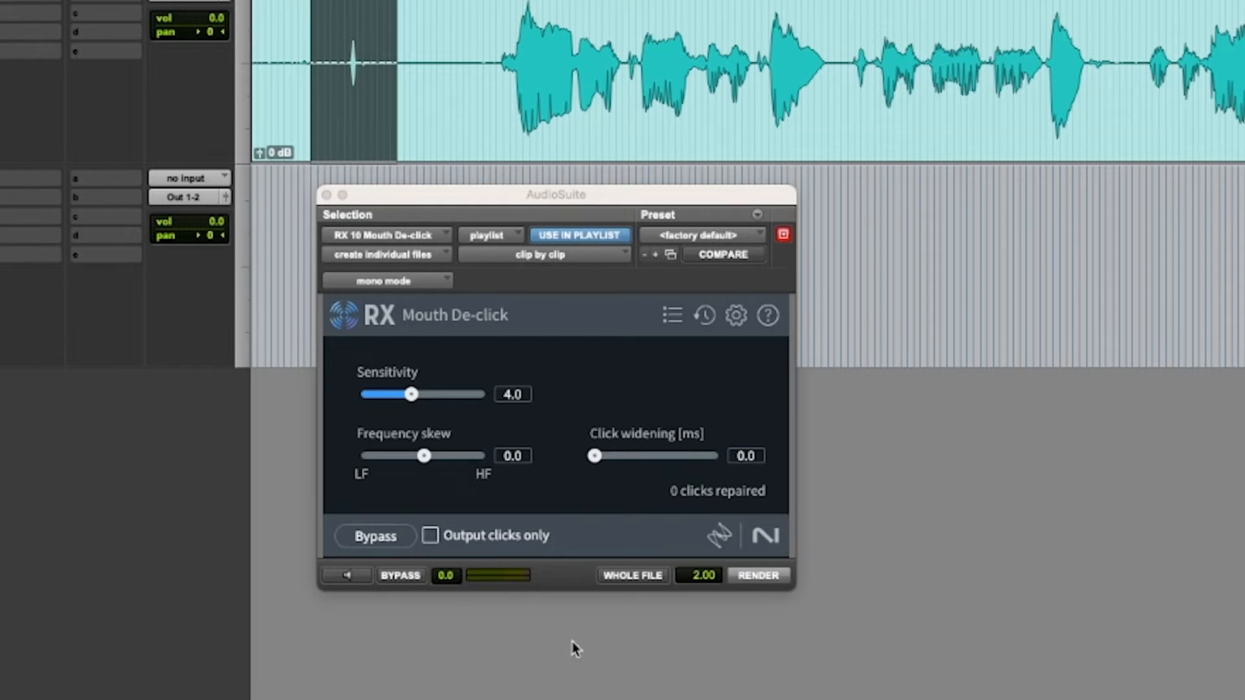
mouse_move(731, 520)
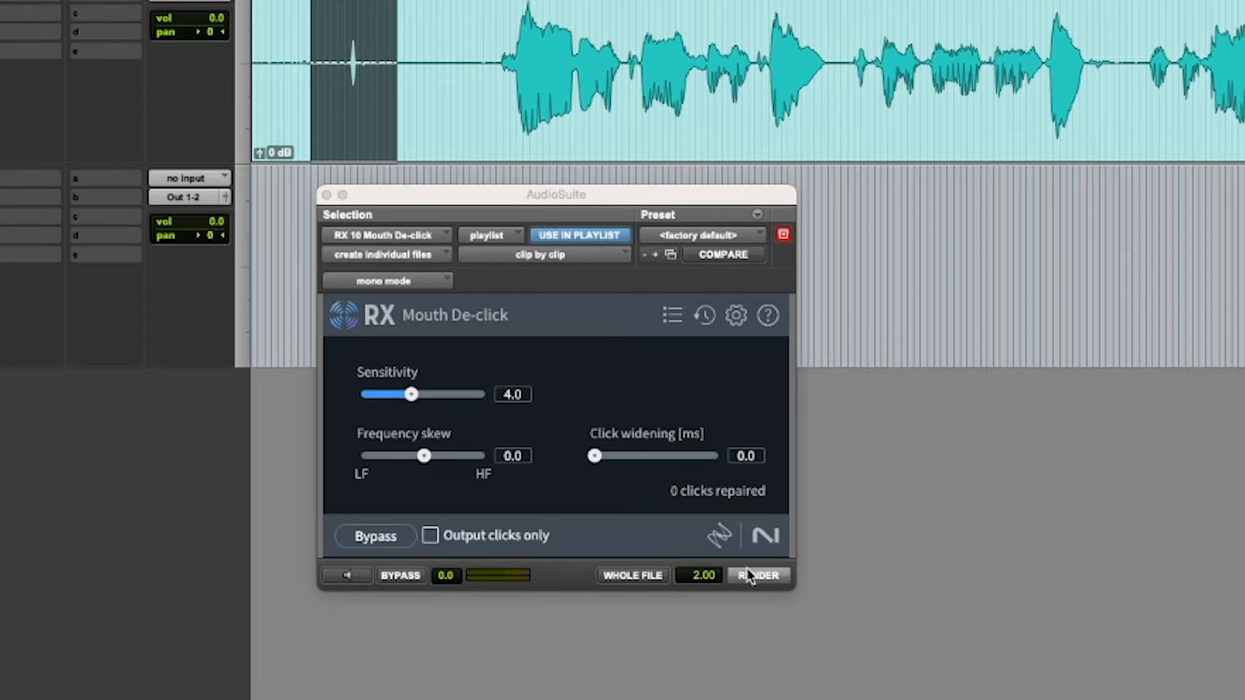
click(757, 575)
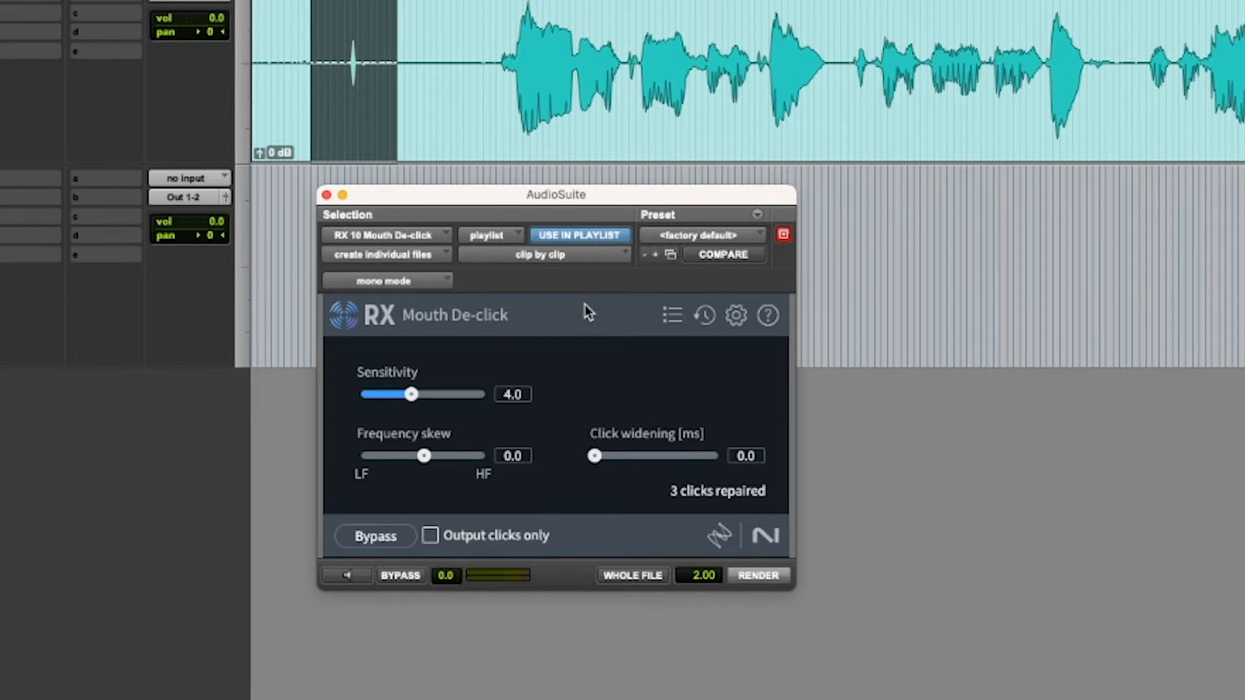
mouse_move(426, 399)
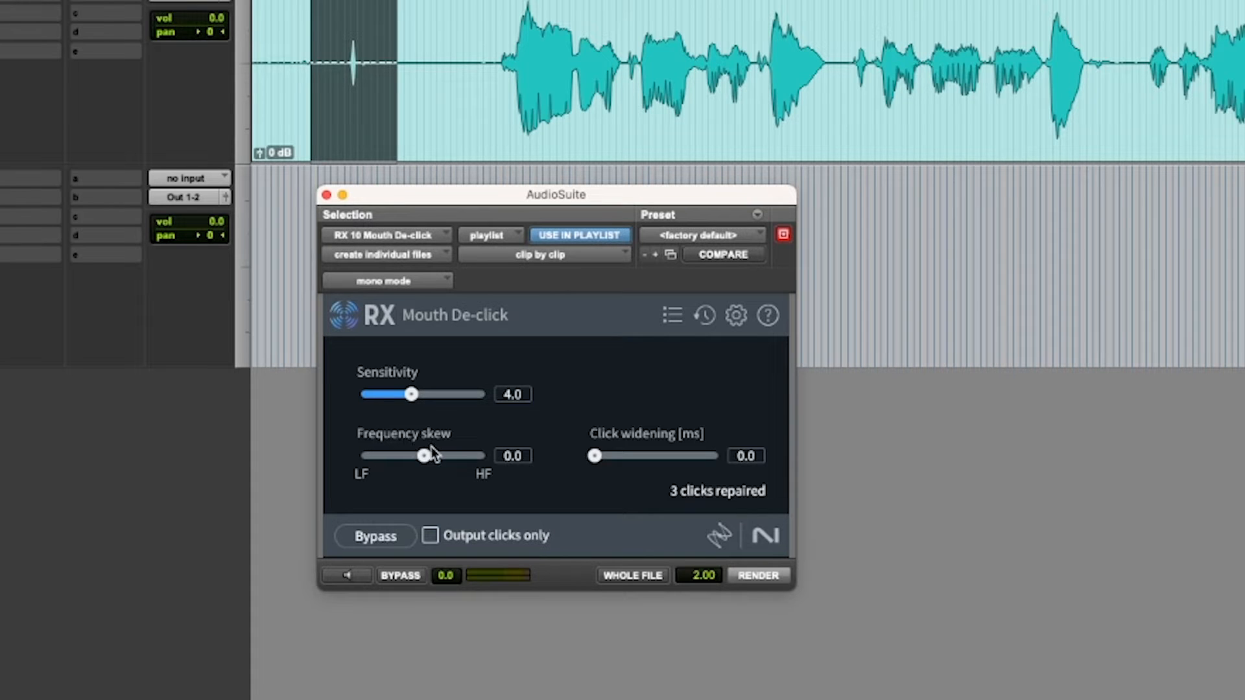
mouse_move(471, 496)
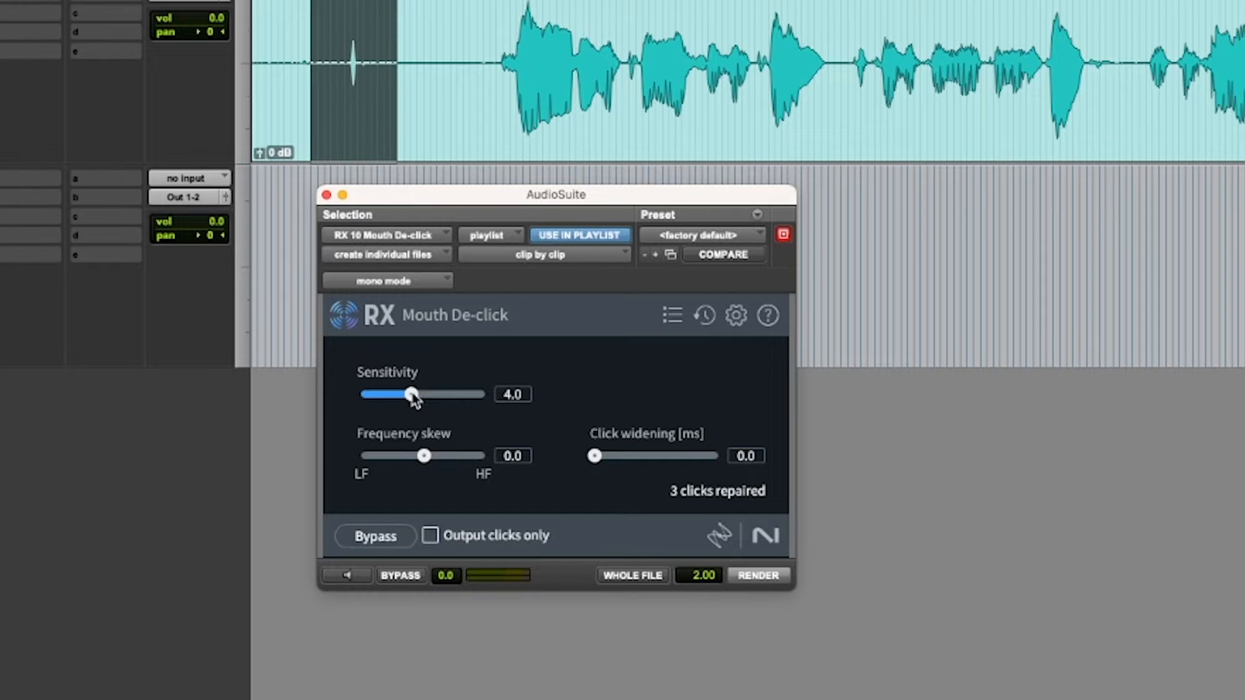
- Re-render Mouth De-click with sensitivity 7.4 and click widening 3.1 ms
drag(410, 395, 453, 395)
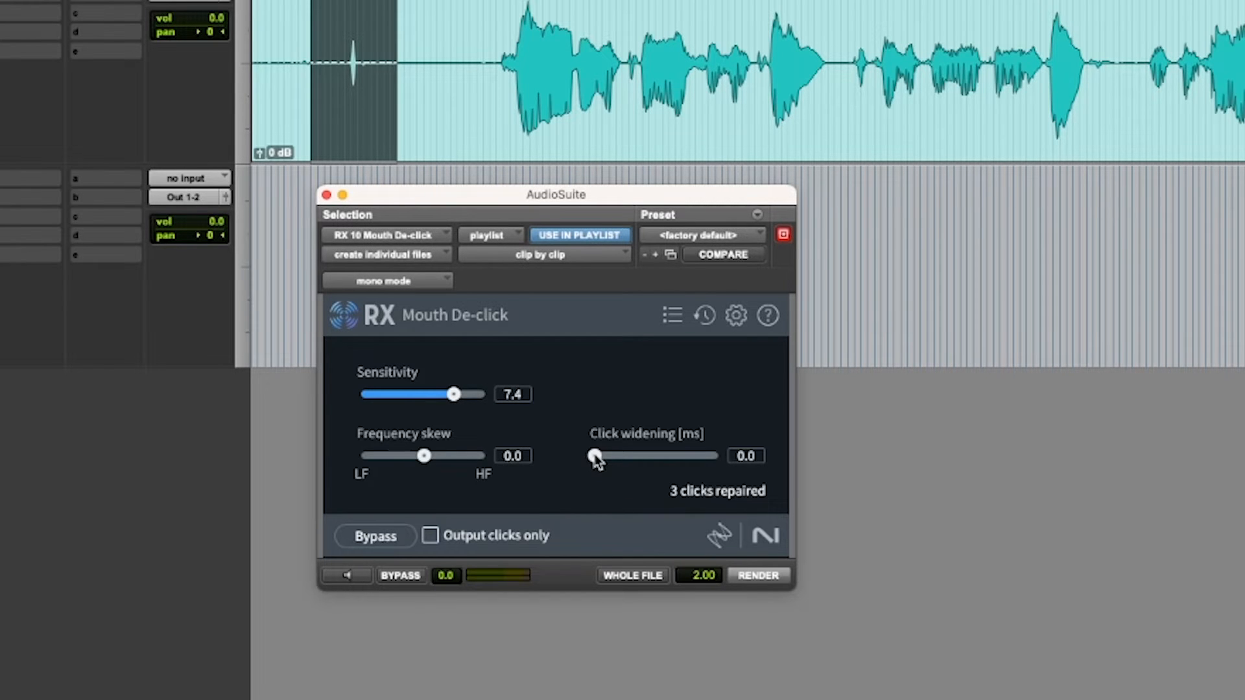
mouse_move(595, 458)
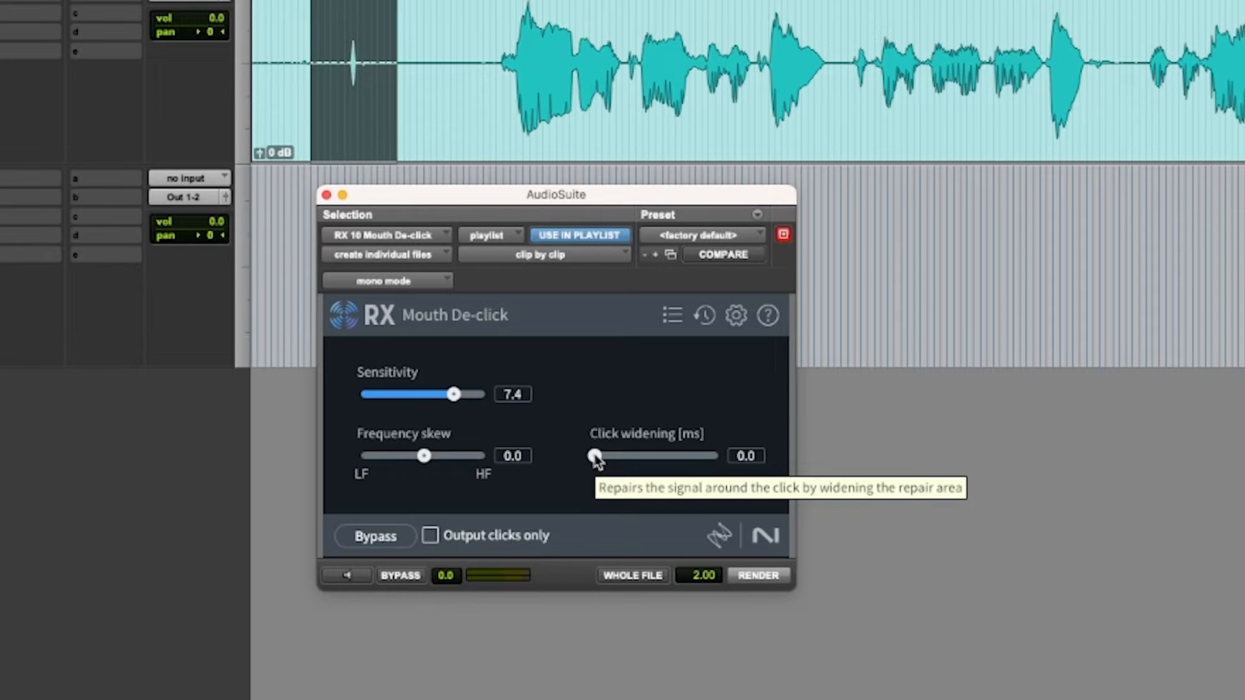
drag(594, 455, 671, 455)
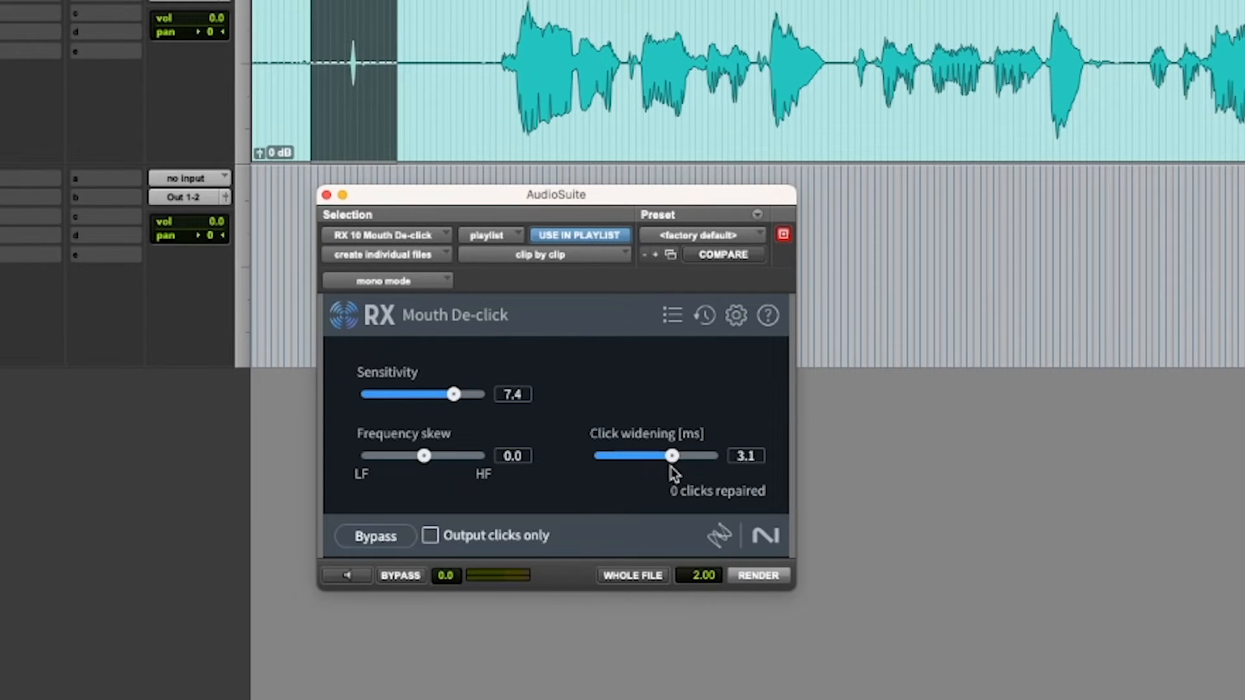
mouse_move(415, 325)
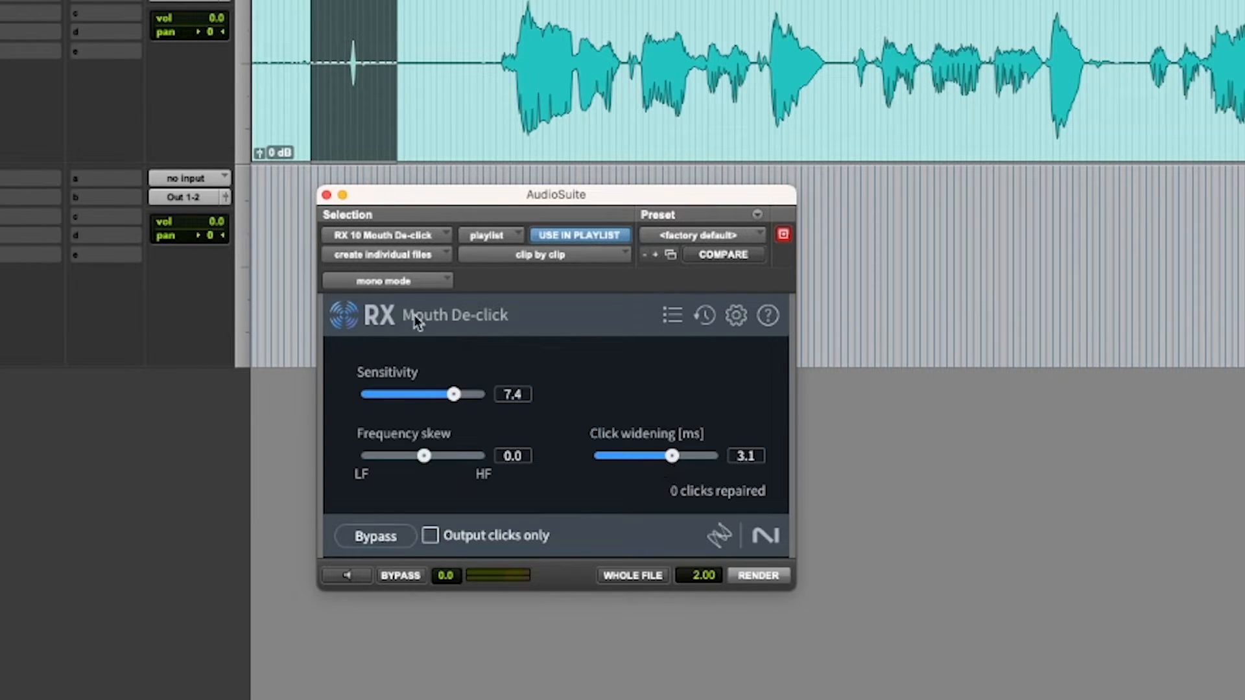
click(757, 575)
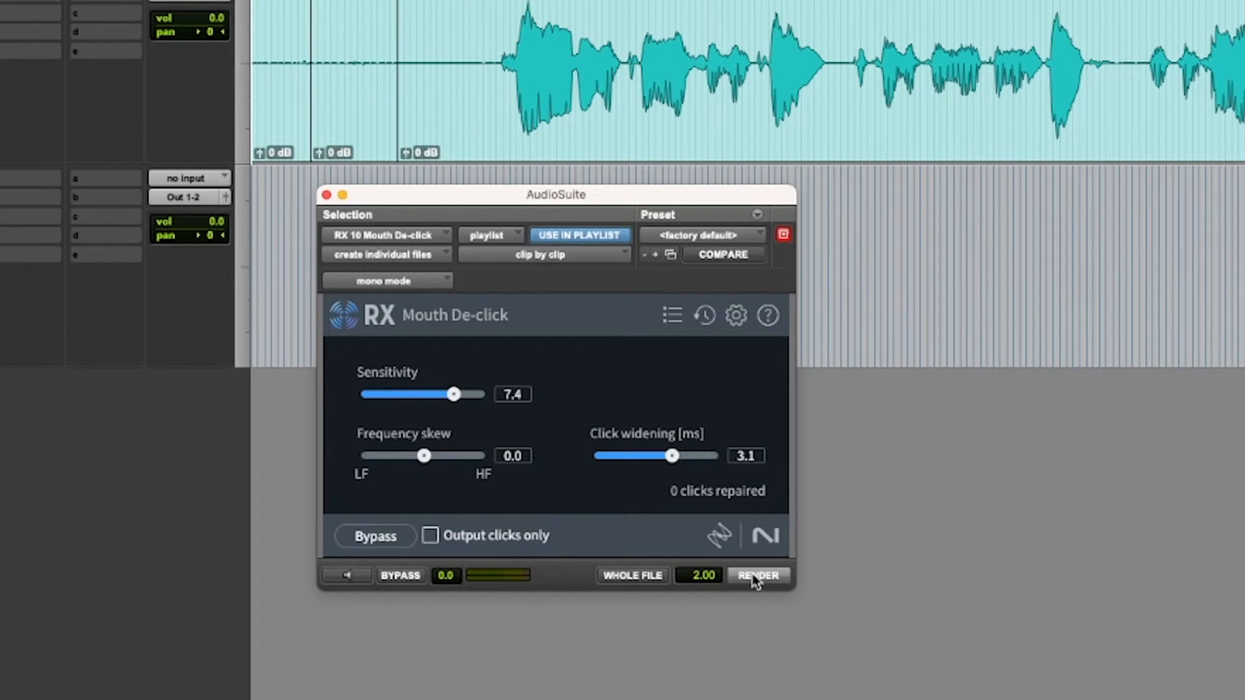
click(757, 575)
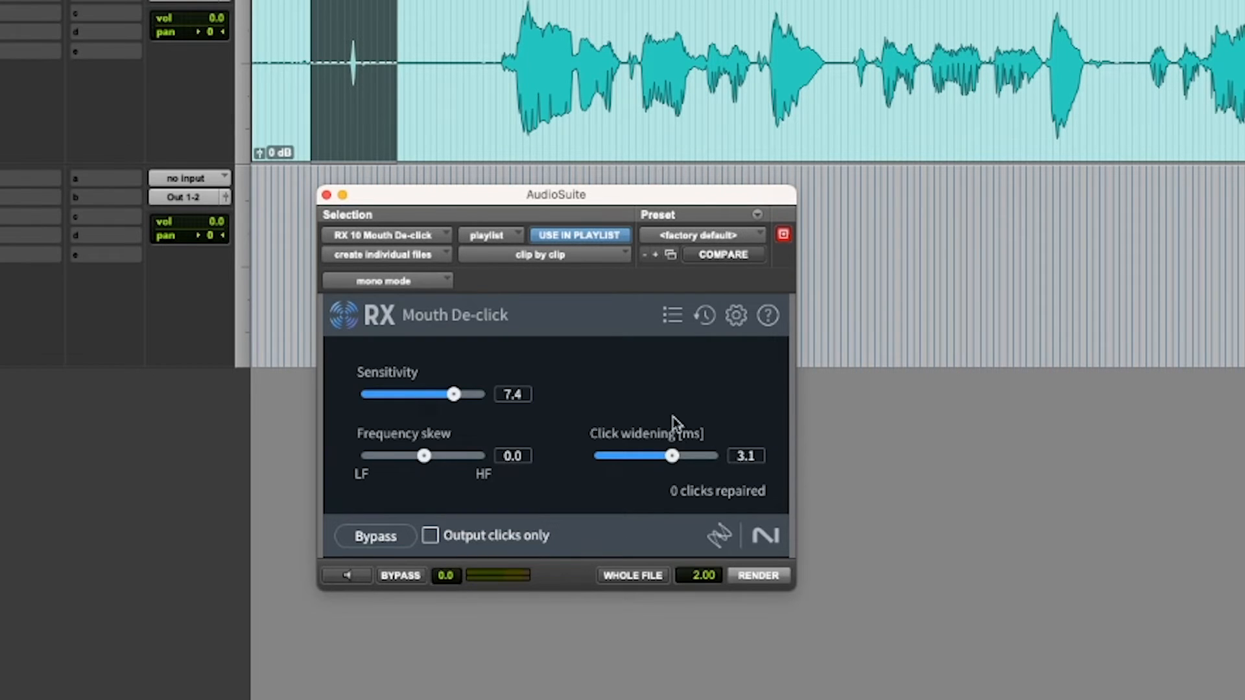
mouse_move(671, 316)
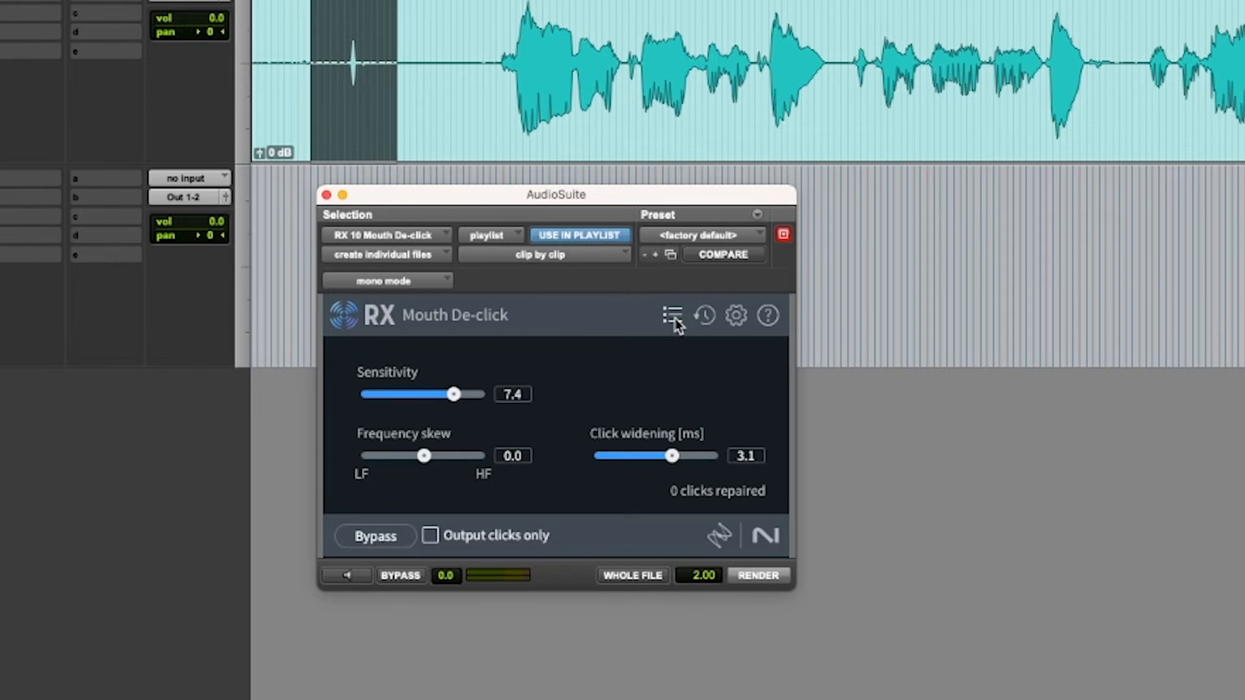
- Load the Reduce Smacks preset (7.0 sensitivity, -10 skew, 5 ms widening) and render
click(672, 316)
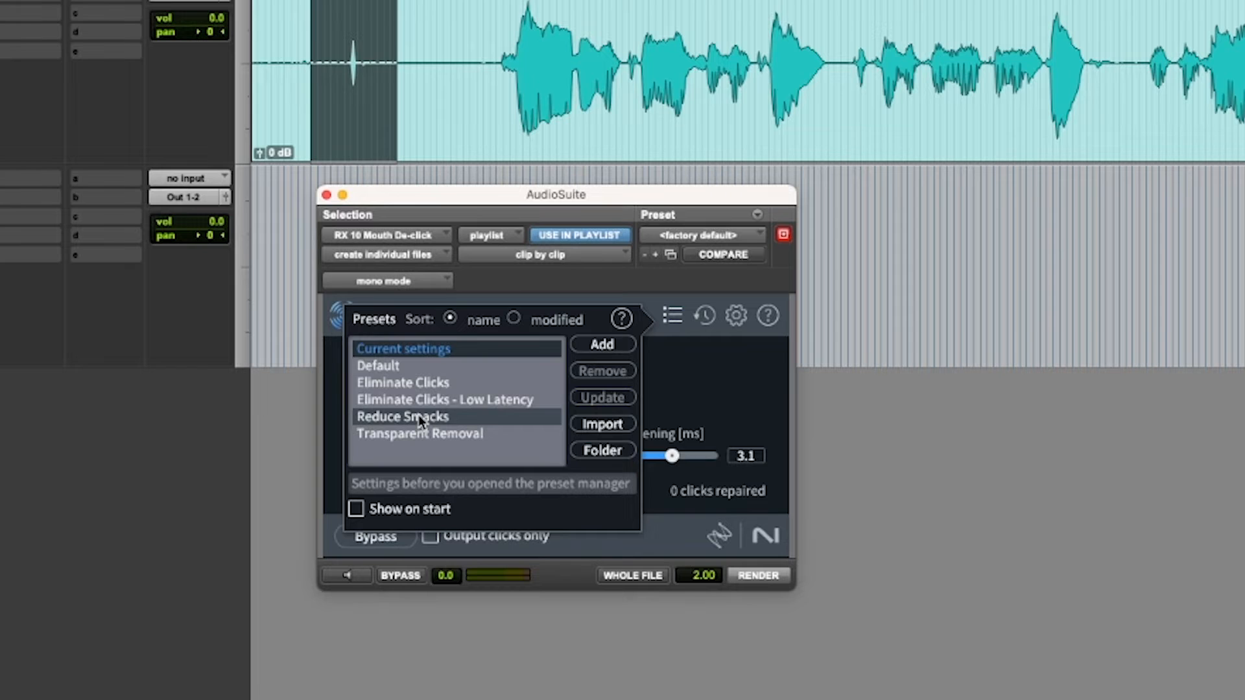
click(402, 416)
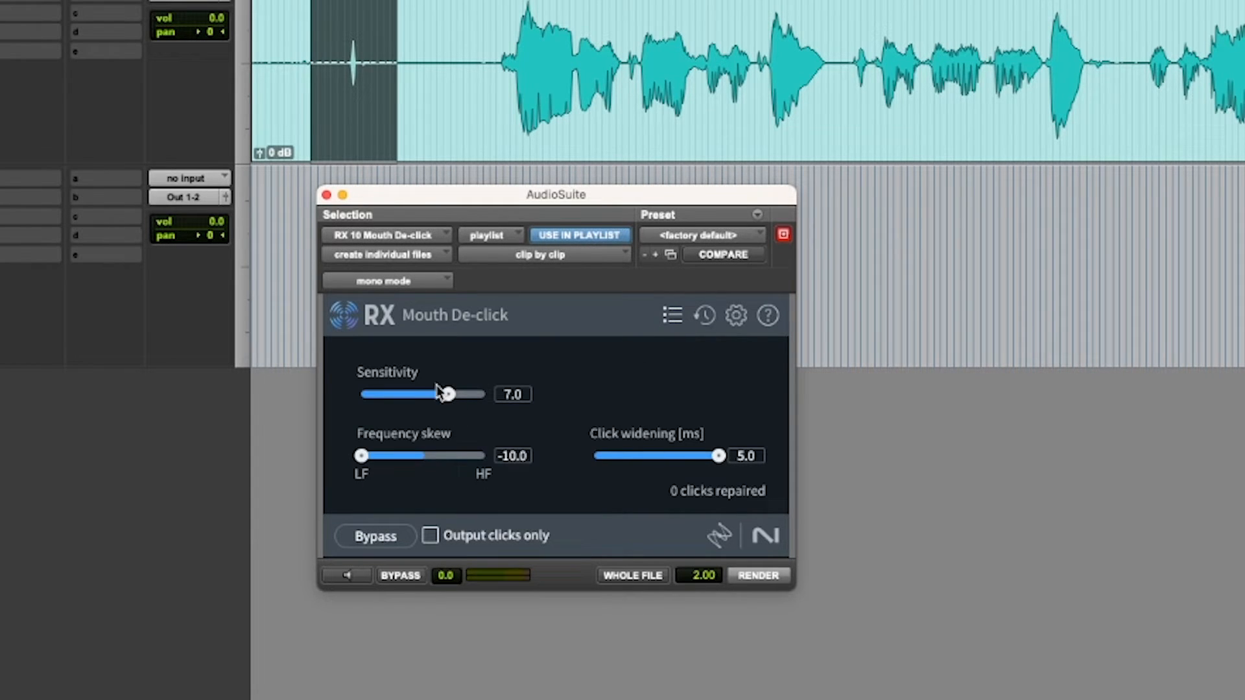
mouse_move(693, 517)
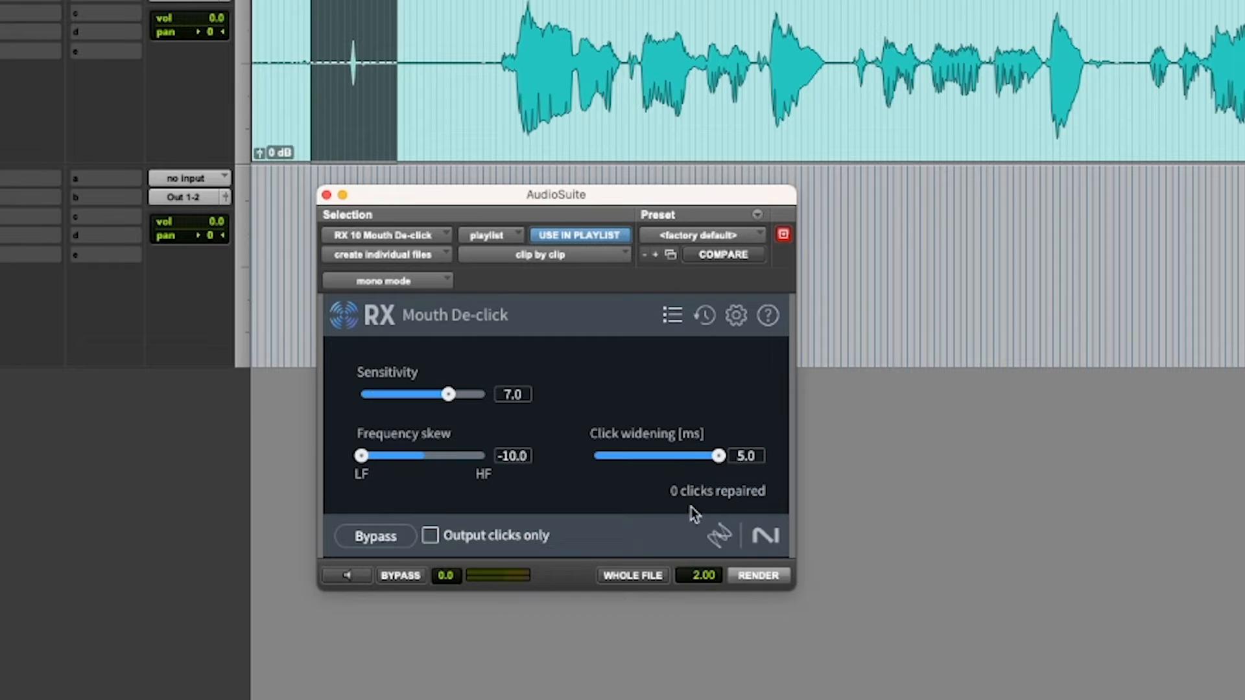
mouse_move(710, 463)
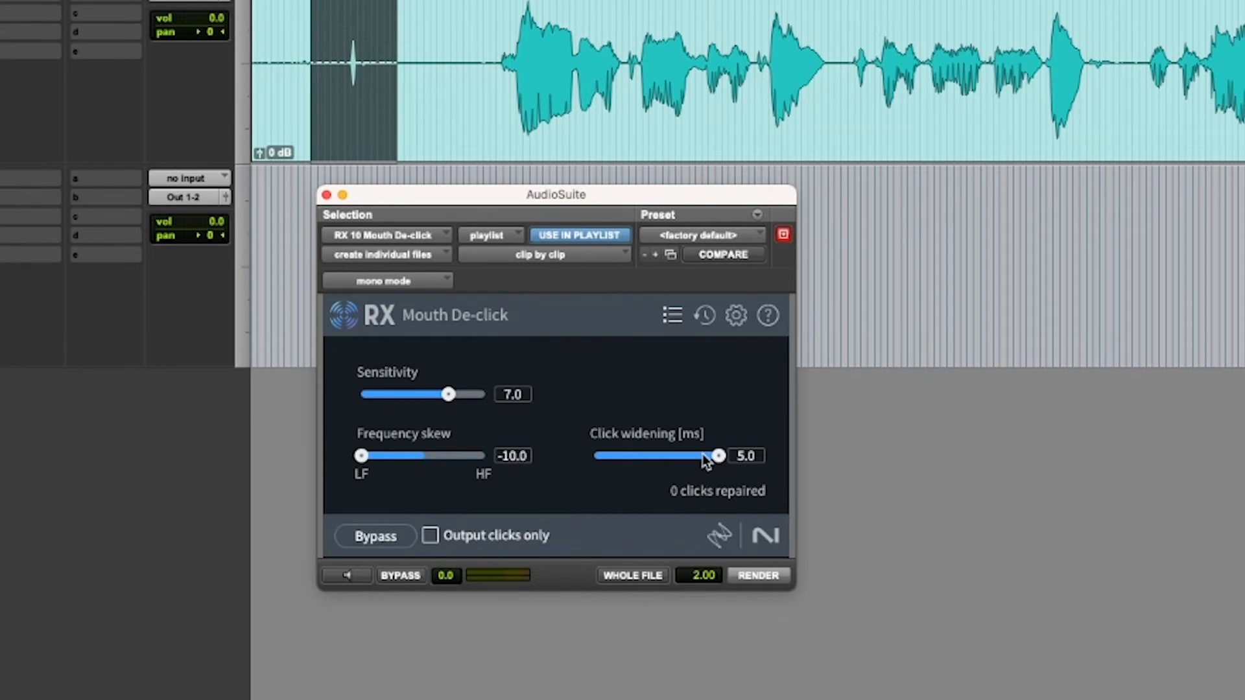
mouse_move(515, 502)
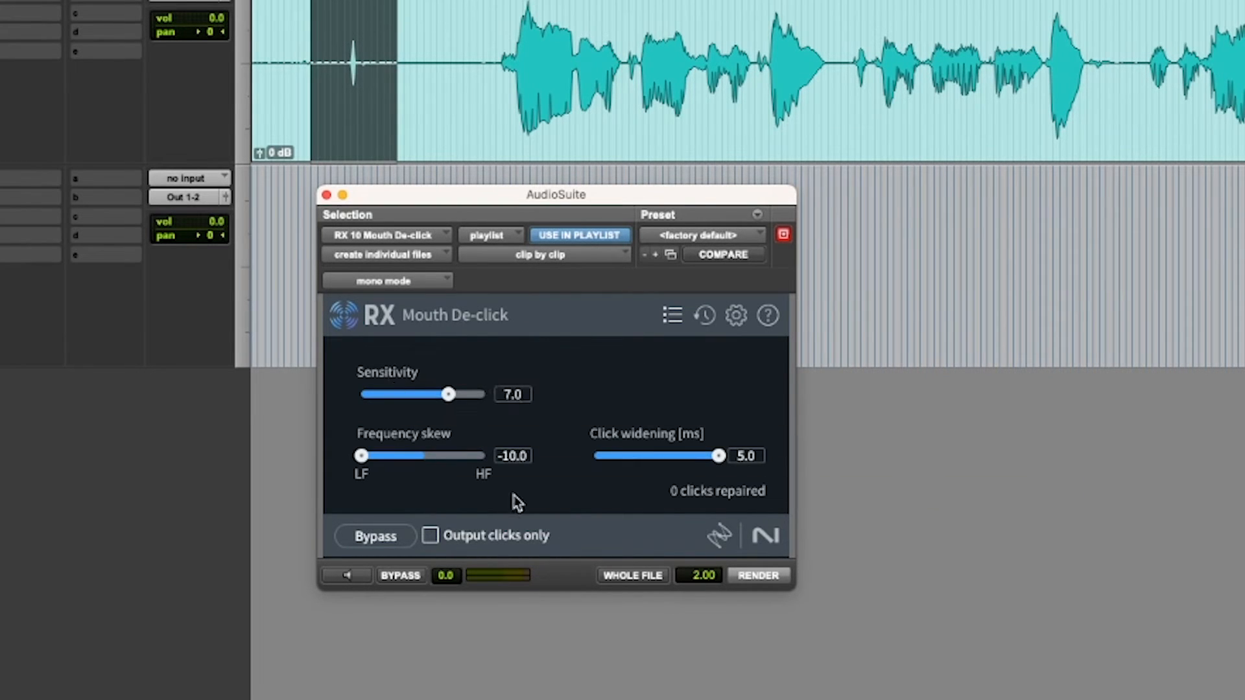
click(758, 575)
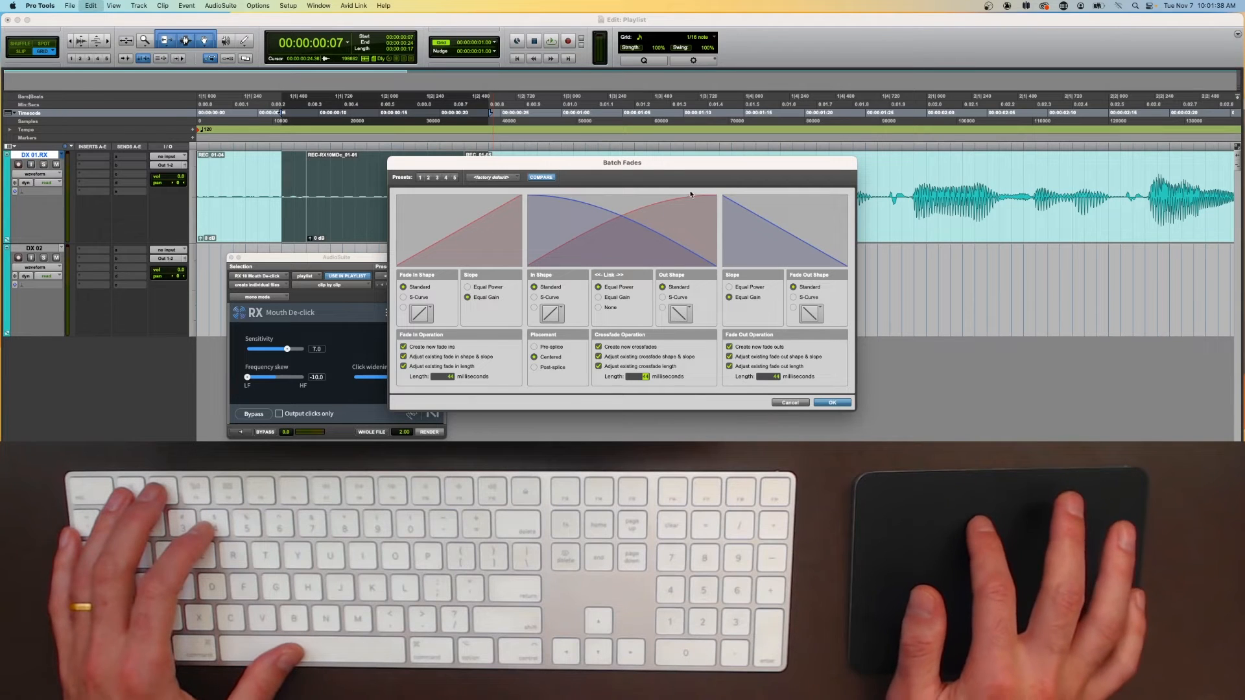
- Render the Reduce Smacks repair onto the selection, leaving the opening in separate pieces
click(599, 297)
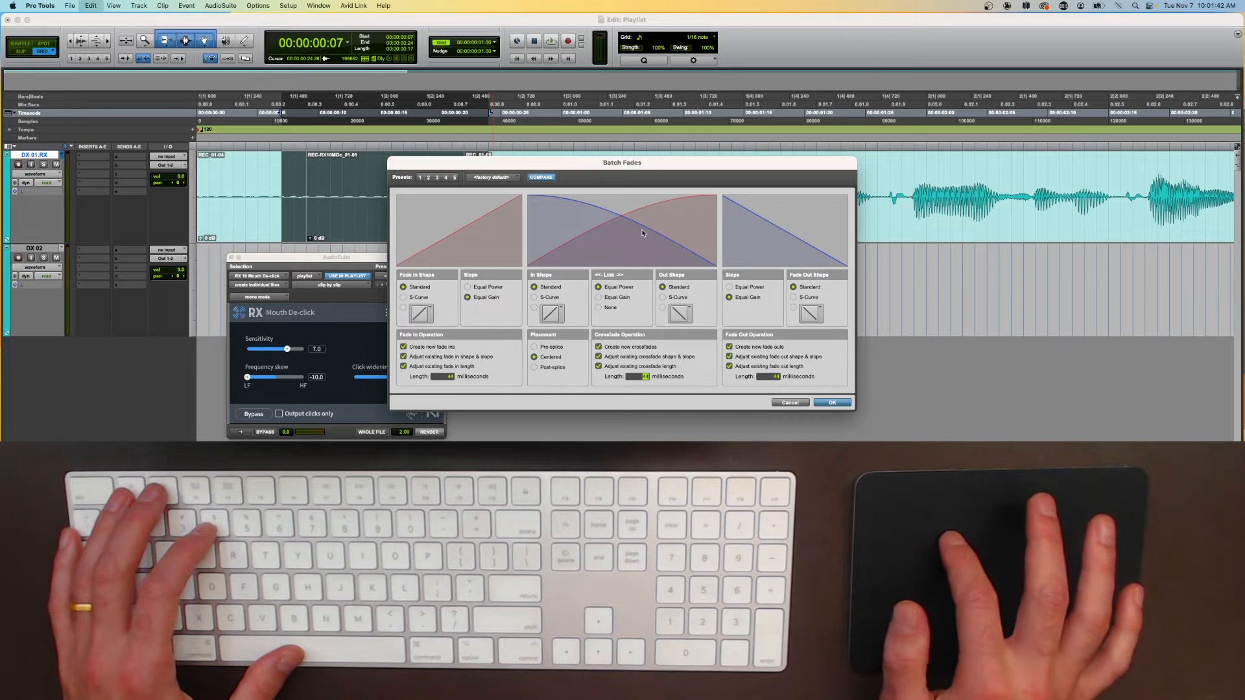
click(832, 402)
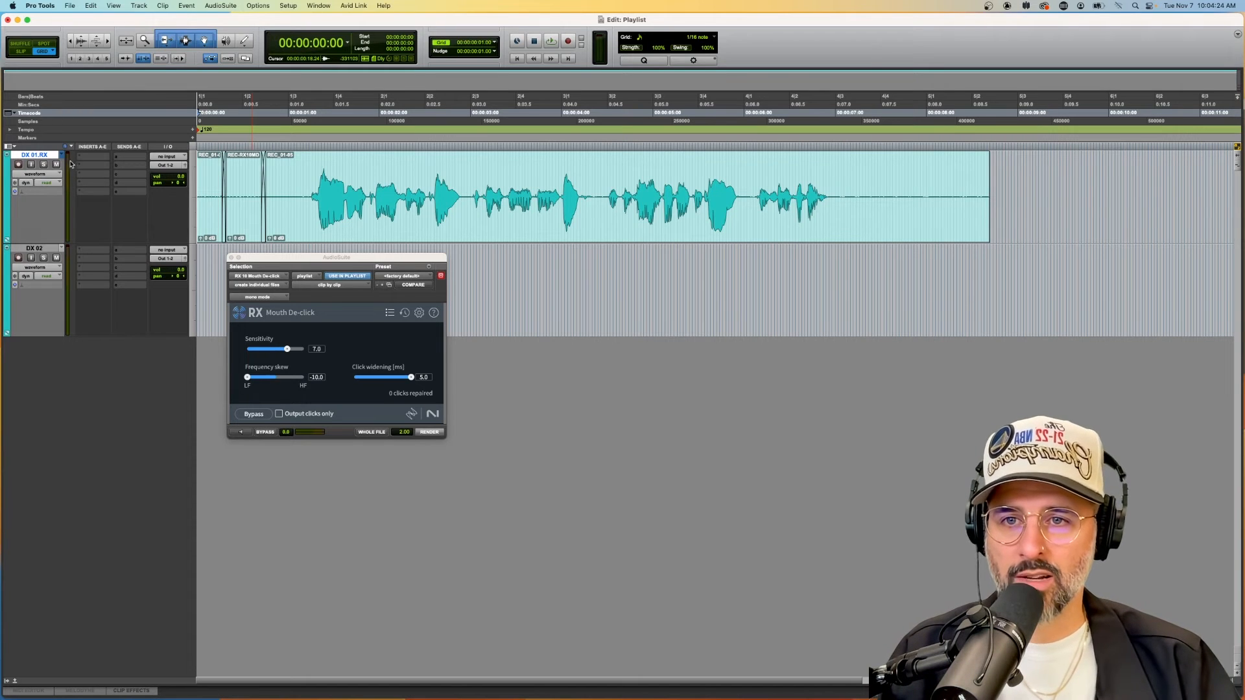
- Show the playlist choices for the first dialogue track
click(70, 147)
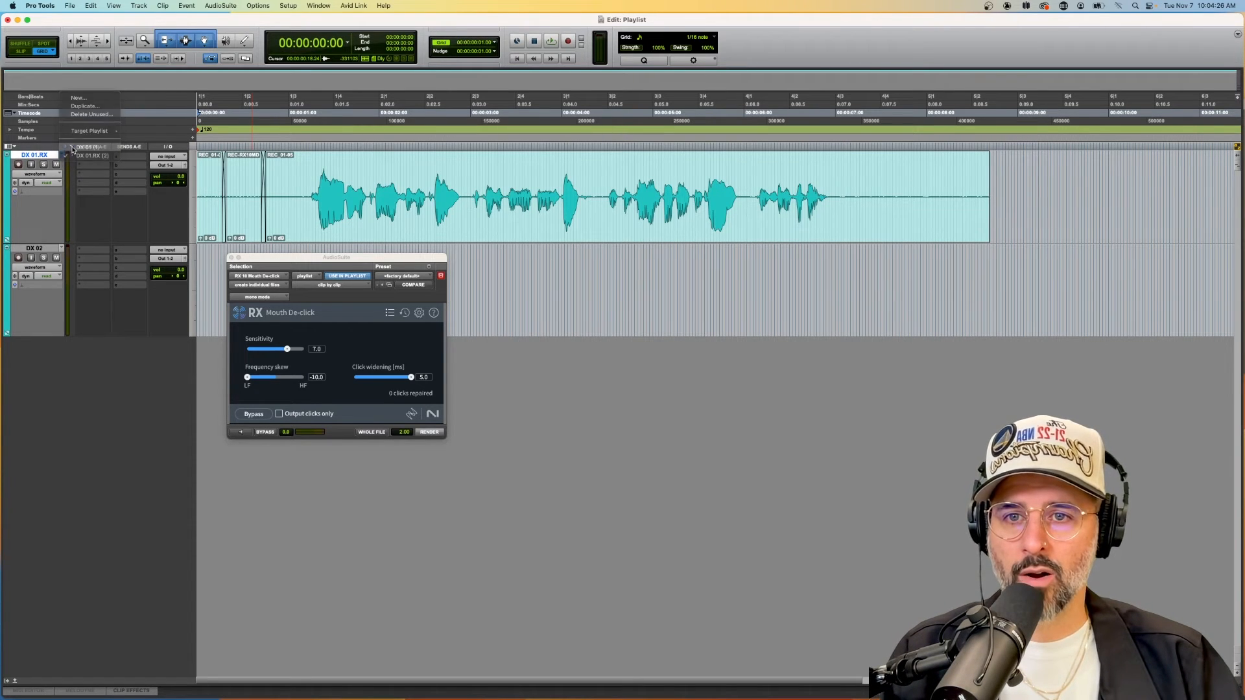